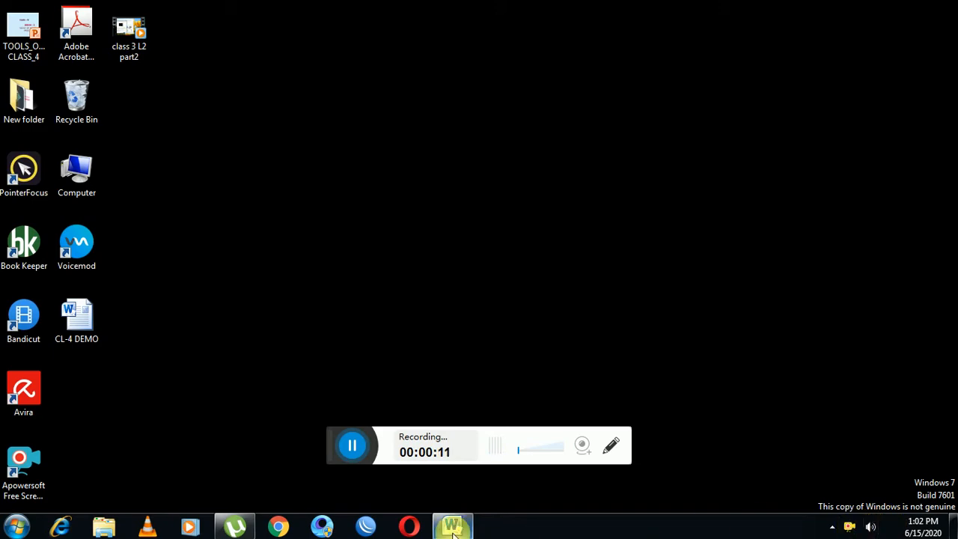
Bring the CL-4 DEMO document into view and highlight the Ctrl + Z note beside UNDO.
click(452, 527)
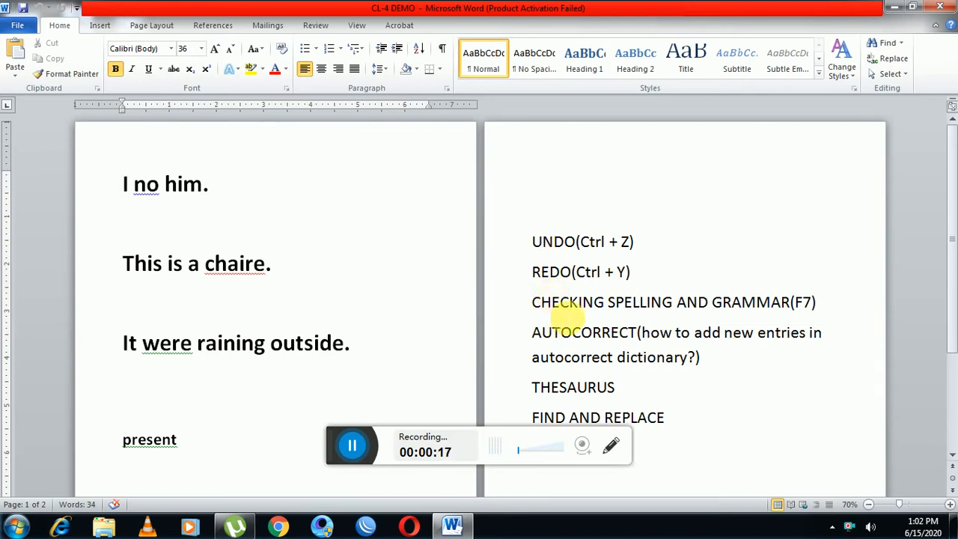
mouse_move(565, 341)
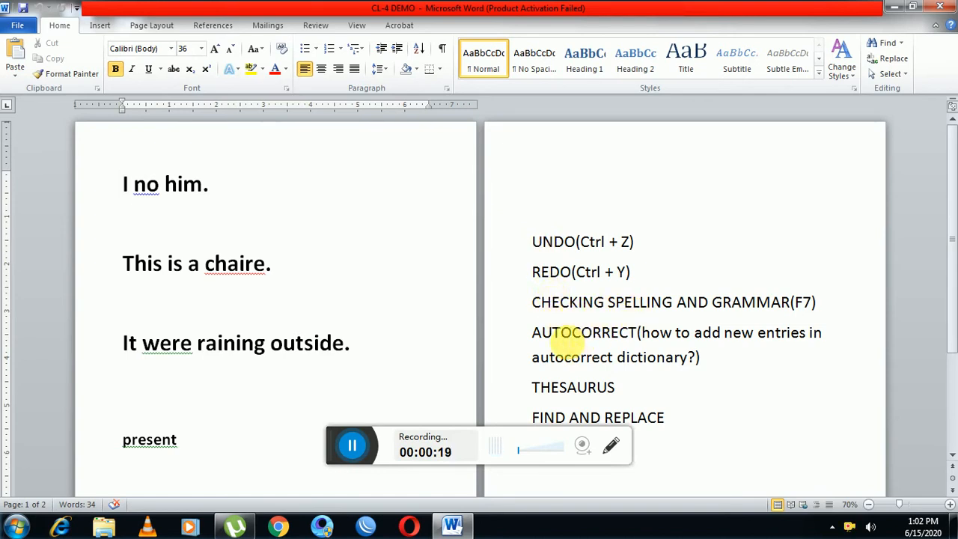
mouse_move(566, 416)
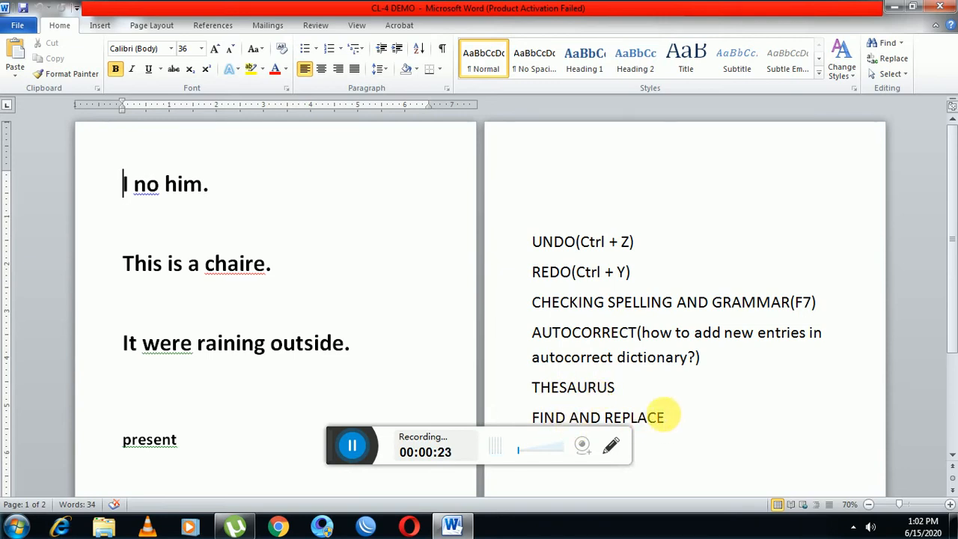
mouse_move(584, 251)
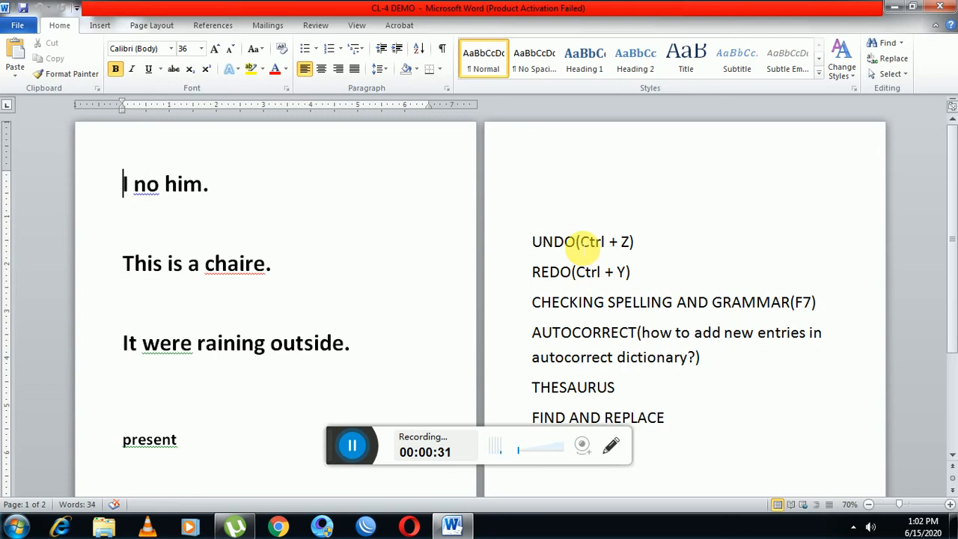
drag(578, 241, 631, 241)
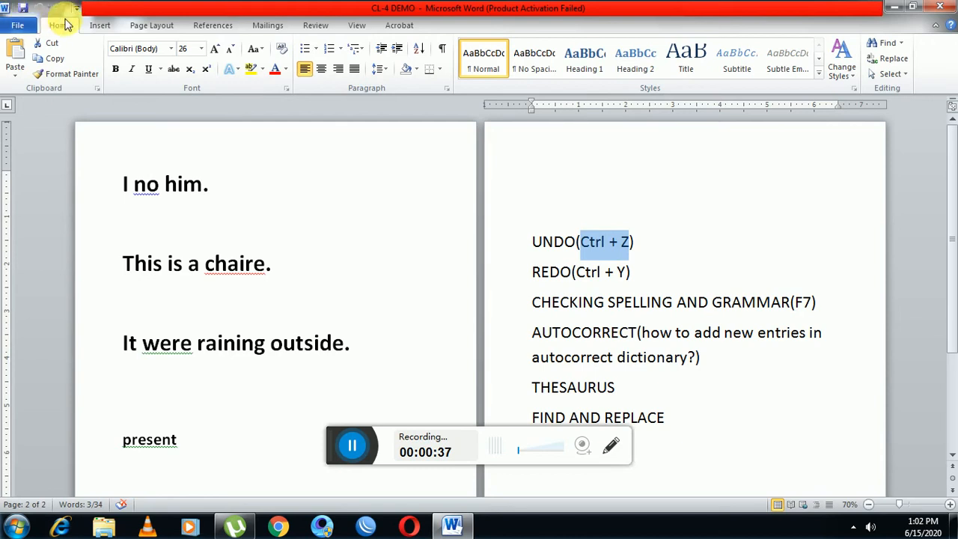
mouse_move(42, 9)
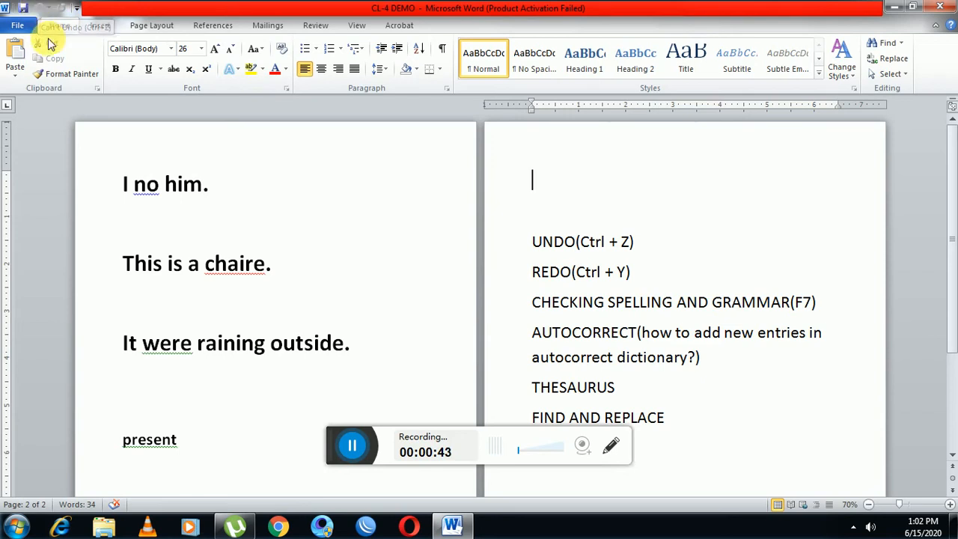
click(60, 24)
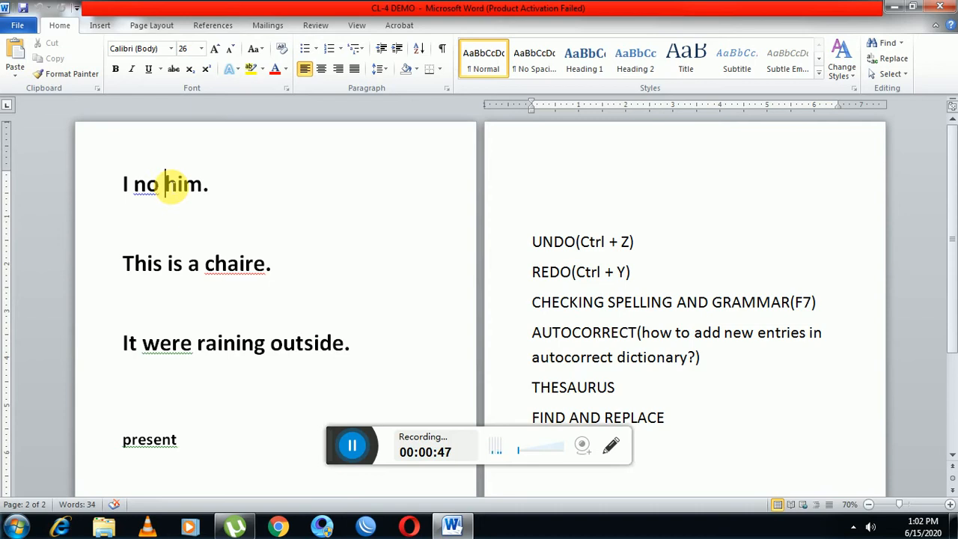
double_click(182, 184)
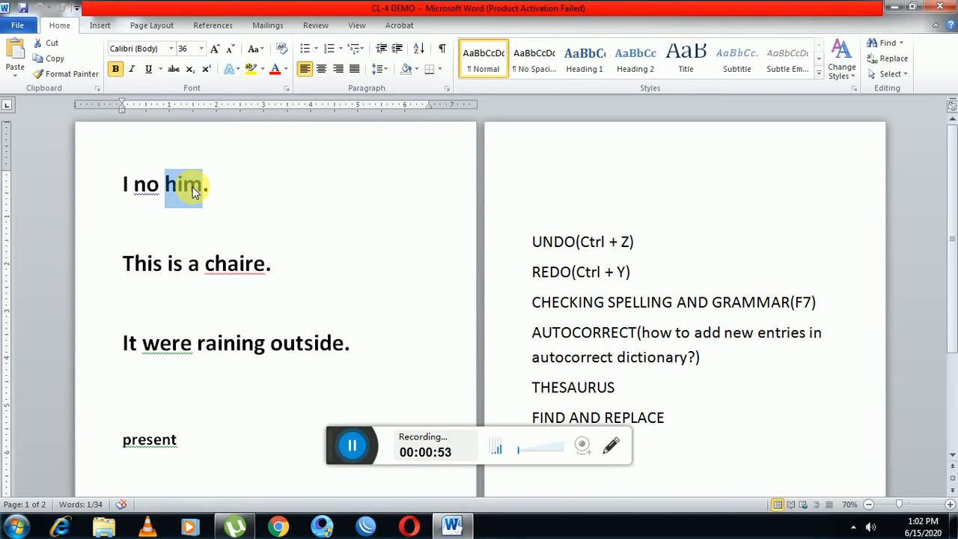
key(Delete)
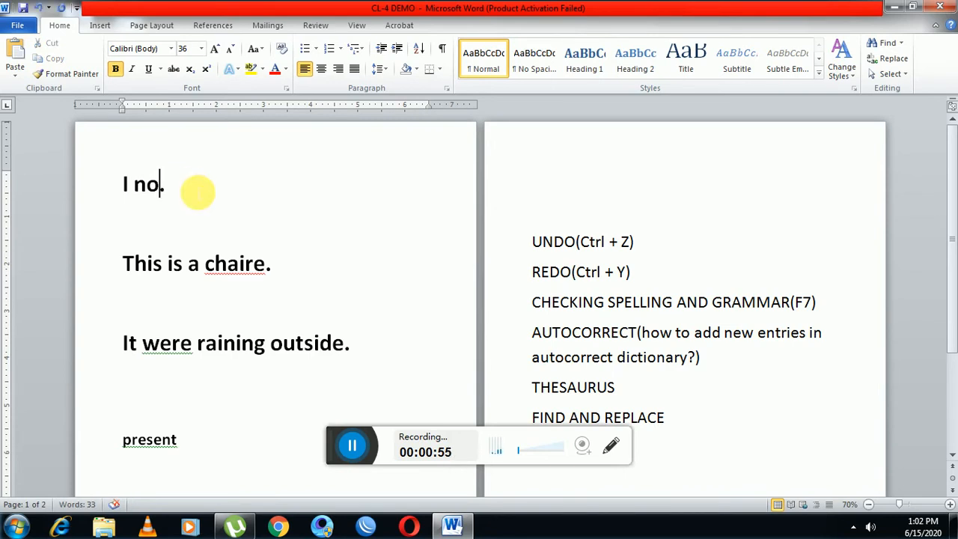
text(.)
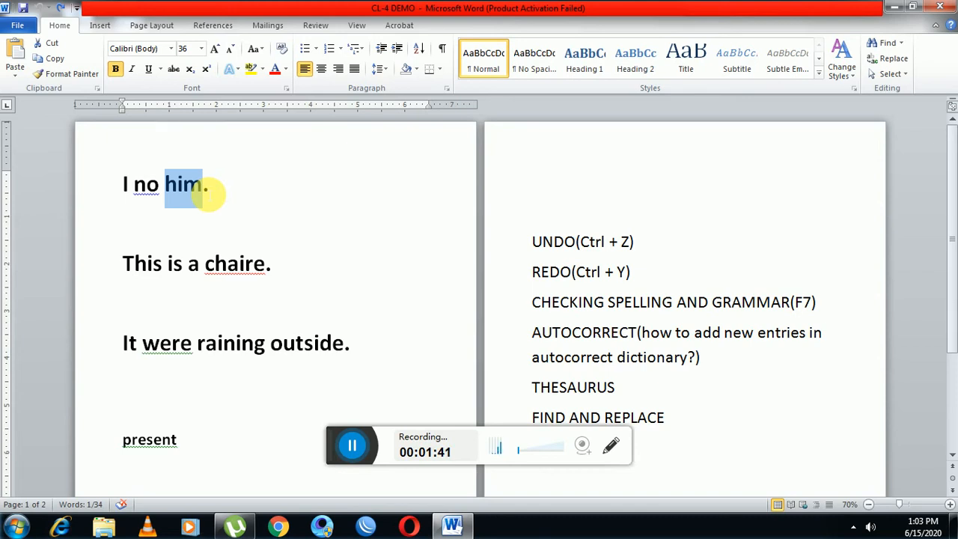
mouse_move(626, 283)
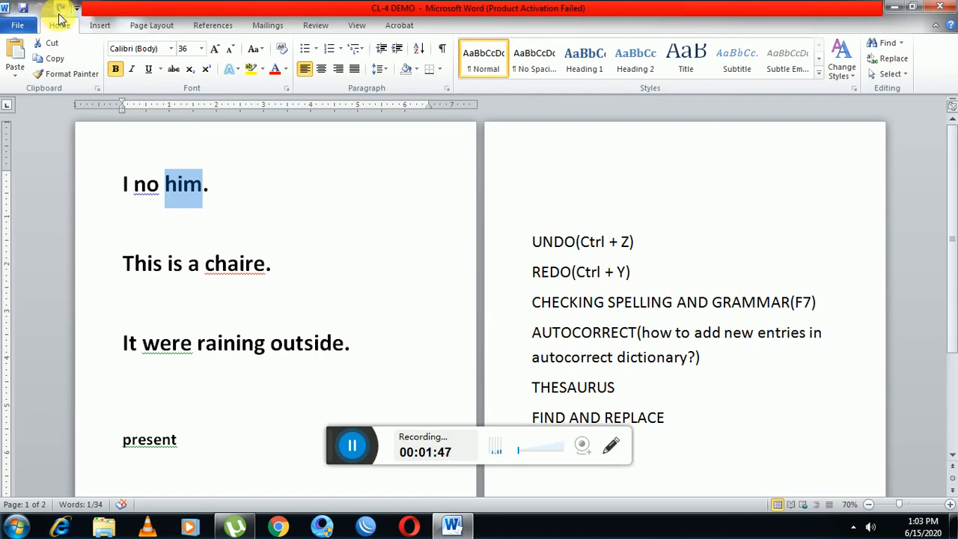
mouse_move(62, 16)
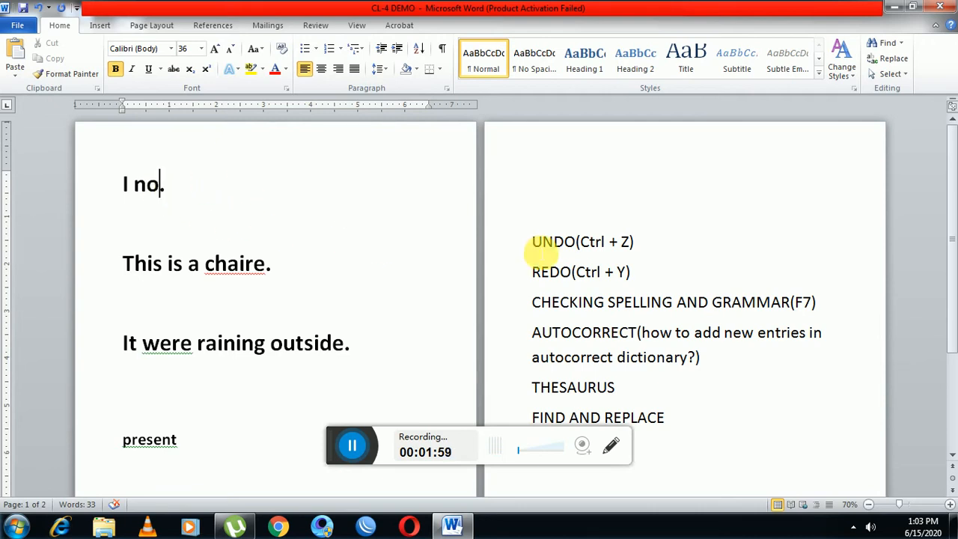
mouse_move(584, 281)
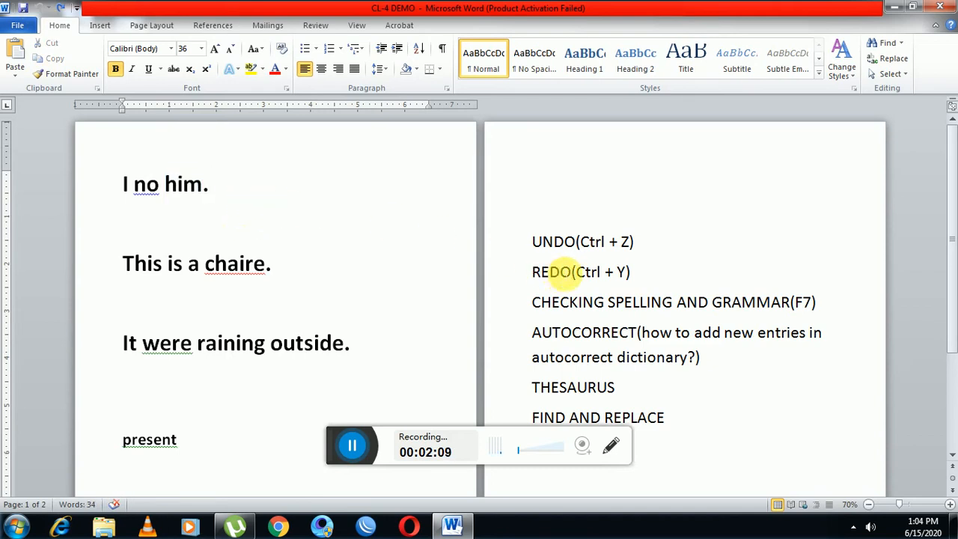
mouse_move(557, 302)
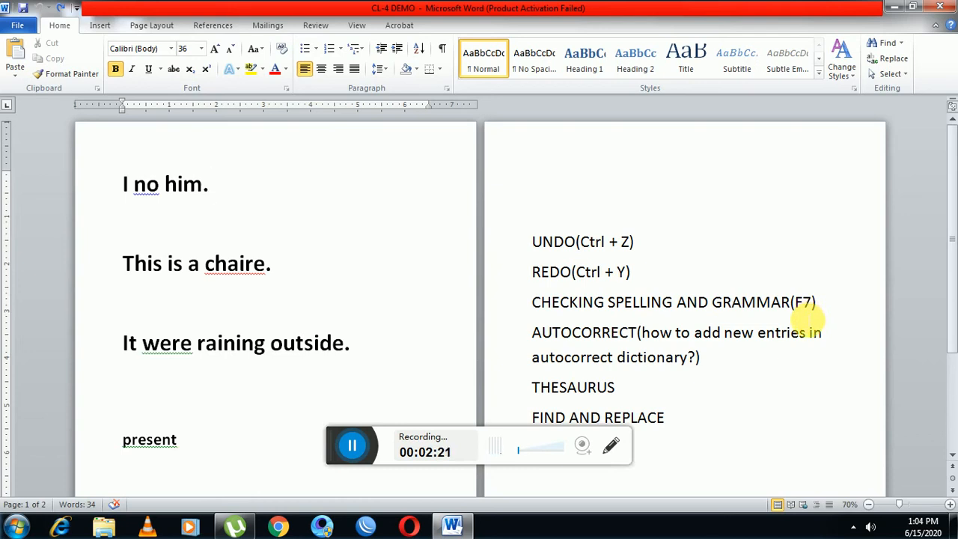
Show the spelling suggestions for 'no' in 'I no him.', offering 'know'.
click(210, 184)
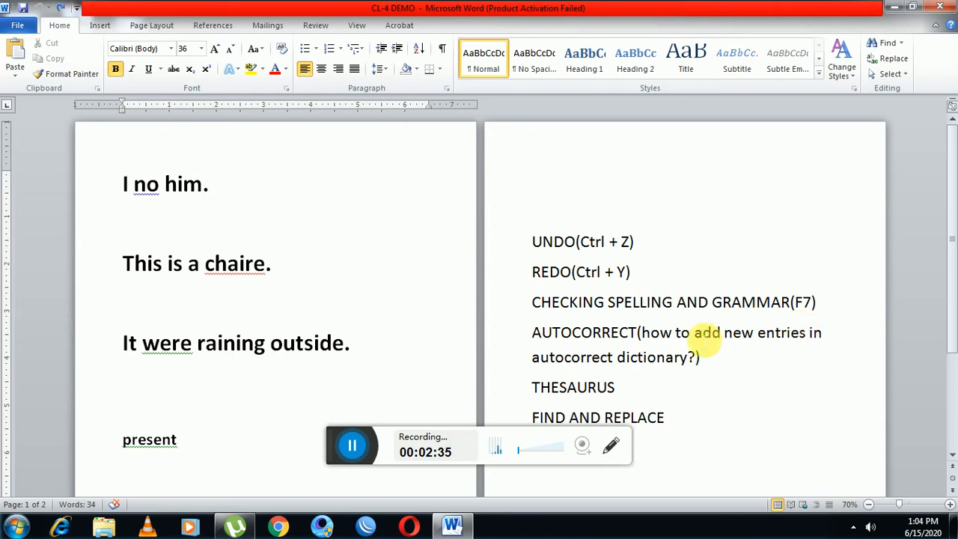
mouse_move(123, 232)
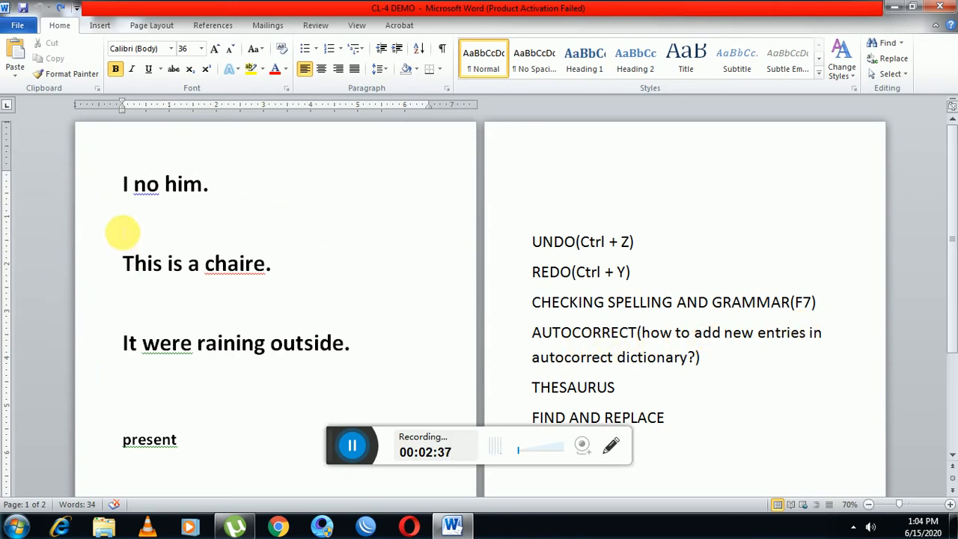
mouse_move(128, 228)
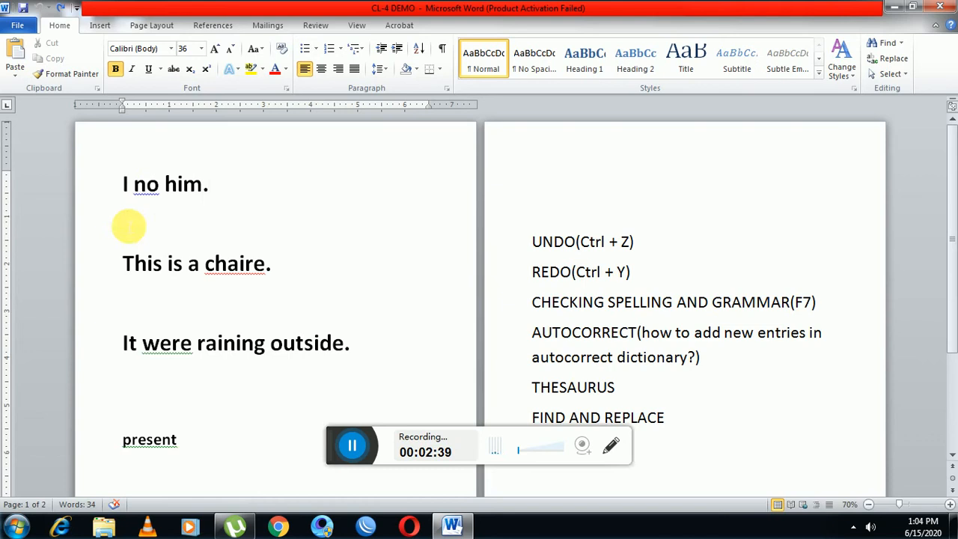
click(208, 184)
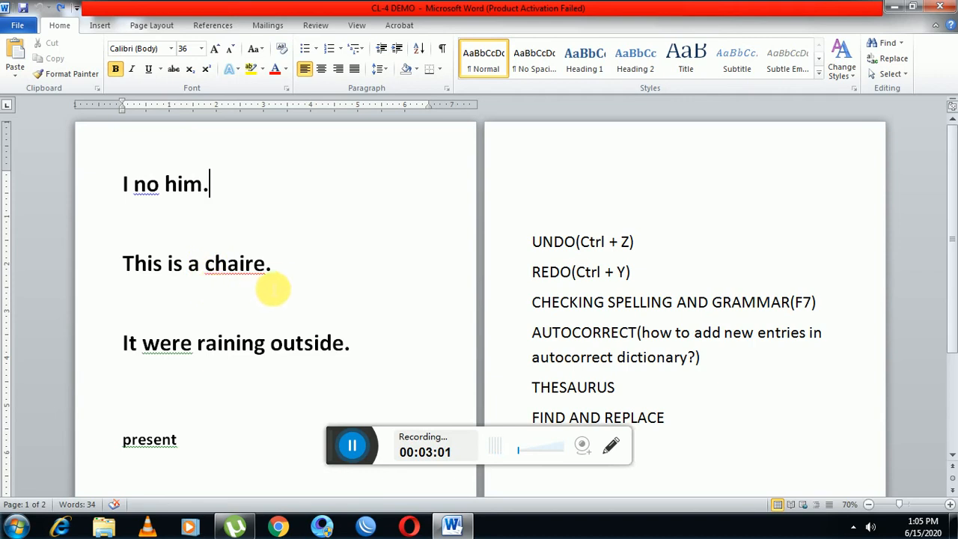
mouse_move(123, 343)
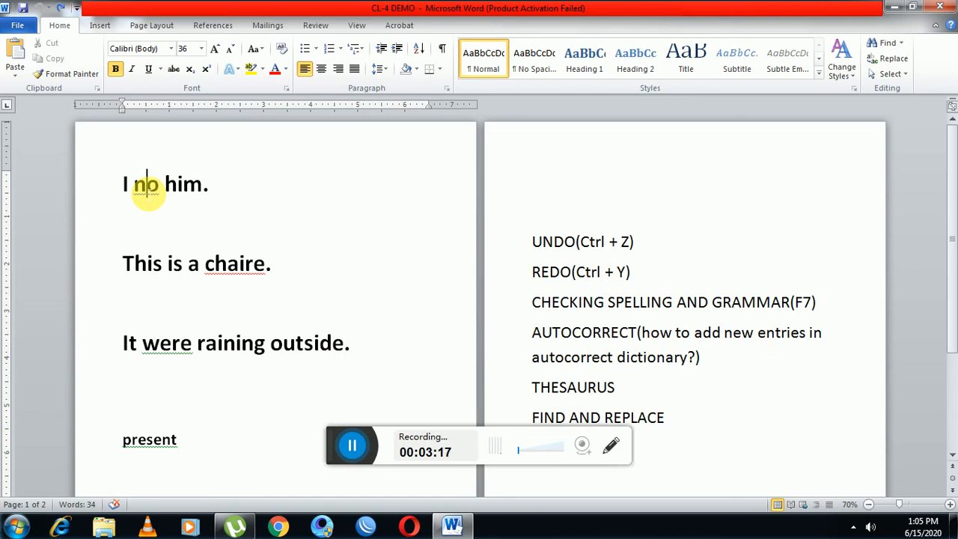
right_click(144, 184)
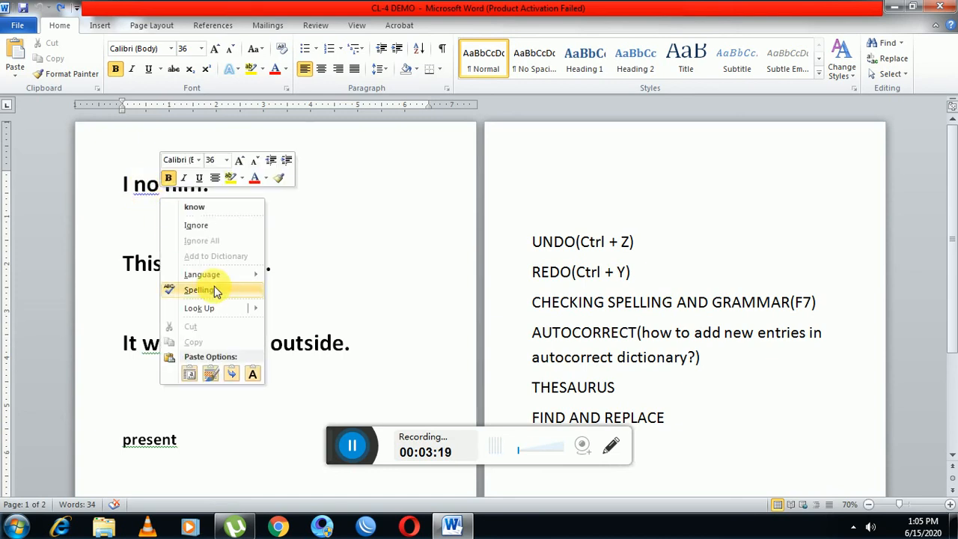
mouse_move(215, 290)
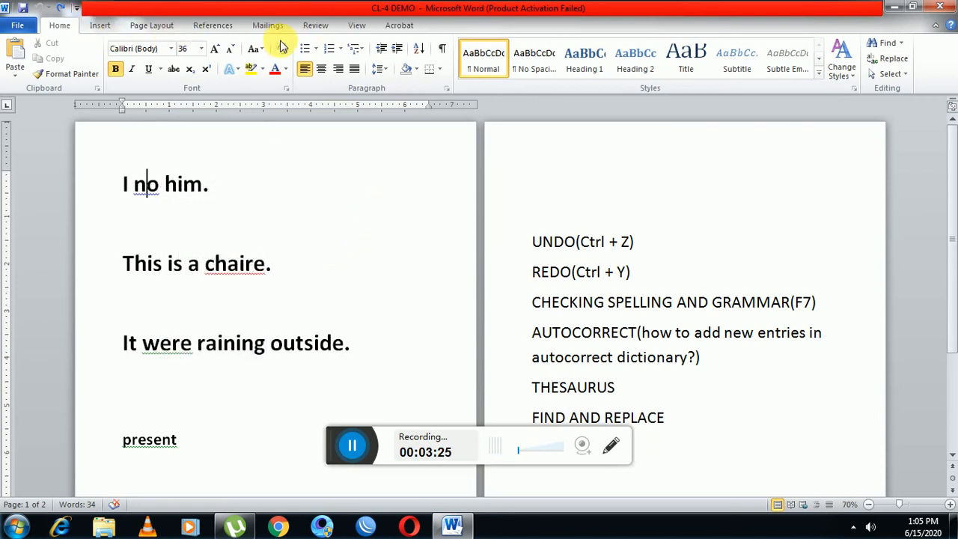
Dismiss the suggestions and switch to the Review proofing tools.
click(315, 24)
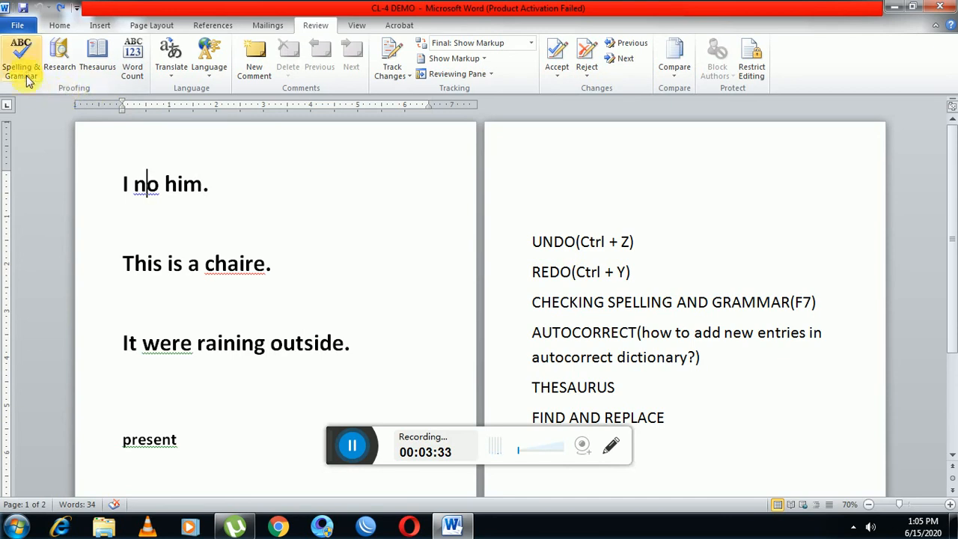
mouse_move(22, 60)
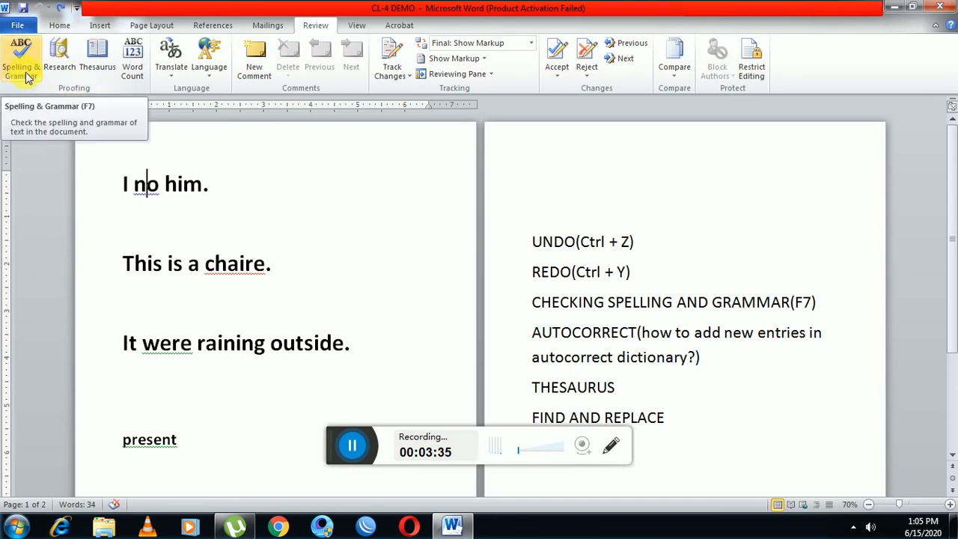
mouse_move(33, 78)
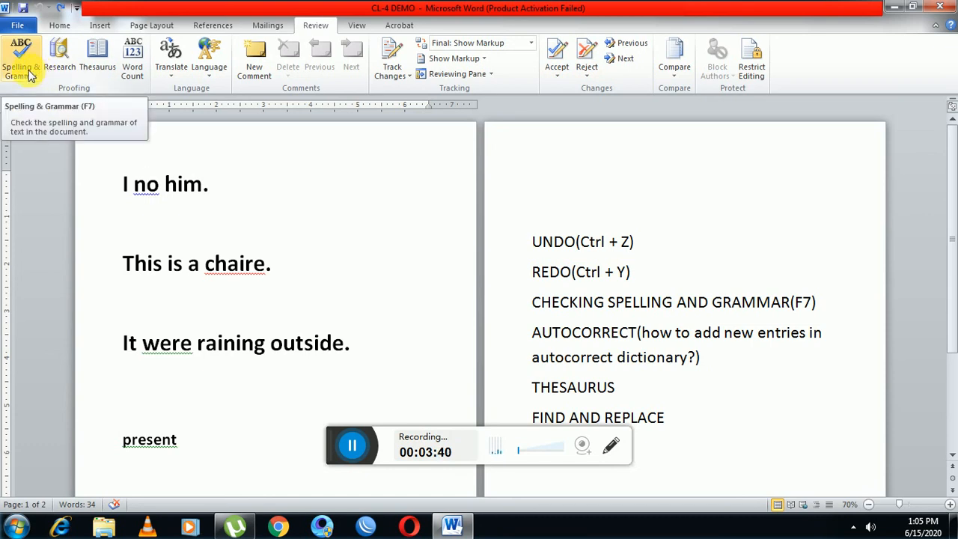
Run Spelling & Grammar: change 'chaire' to 'chair', 'were' to 'was', and ignore capitalising 'present'.
click(21, 57)
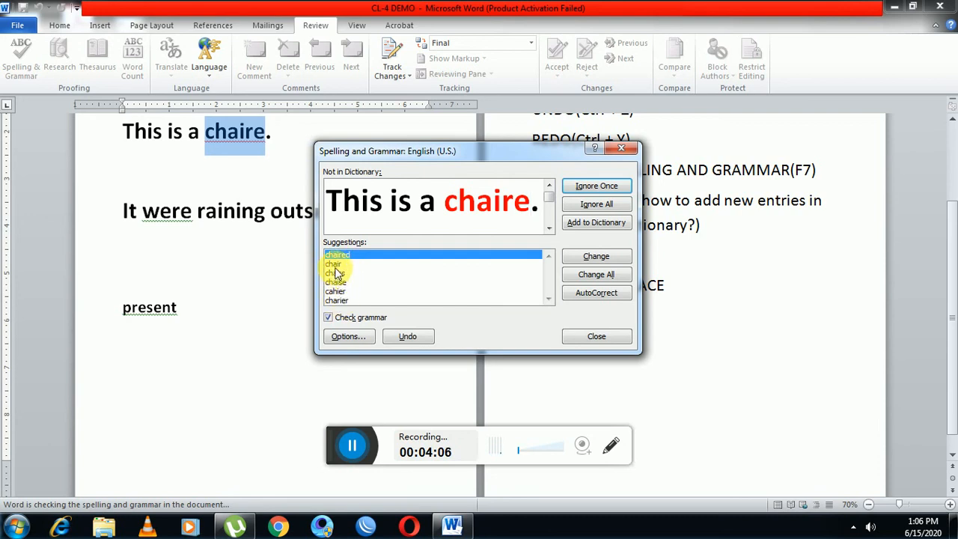
click(335, 263)
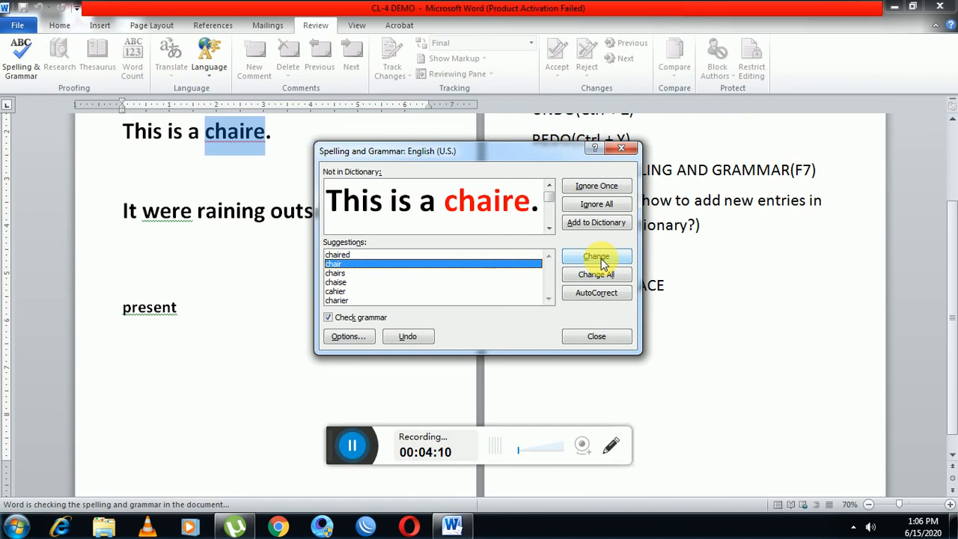
click(596, 256)
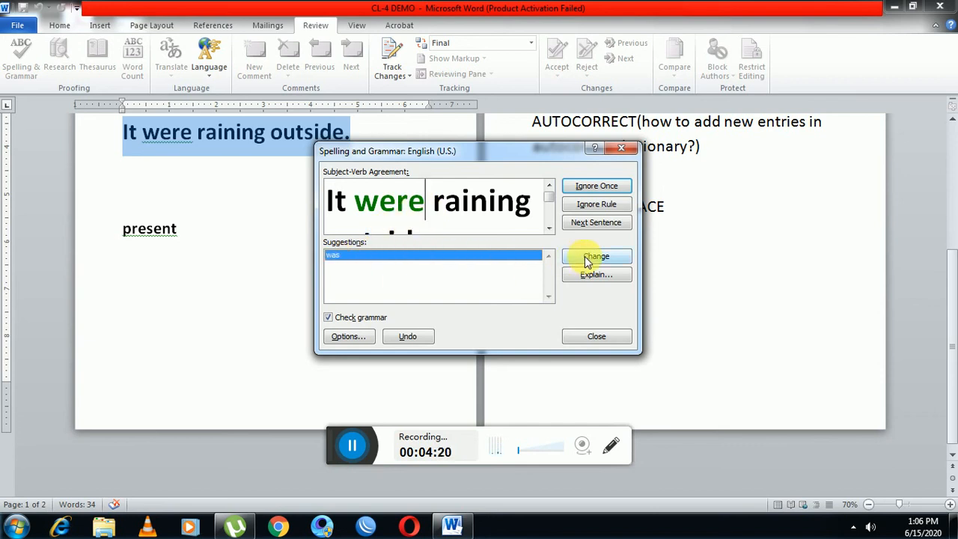
click(595, 256)
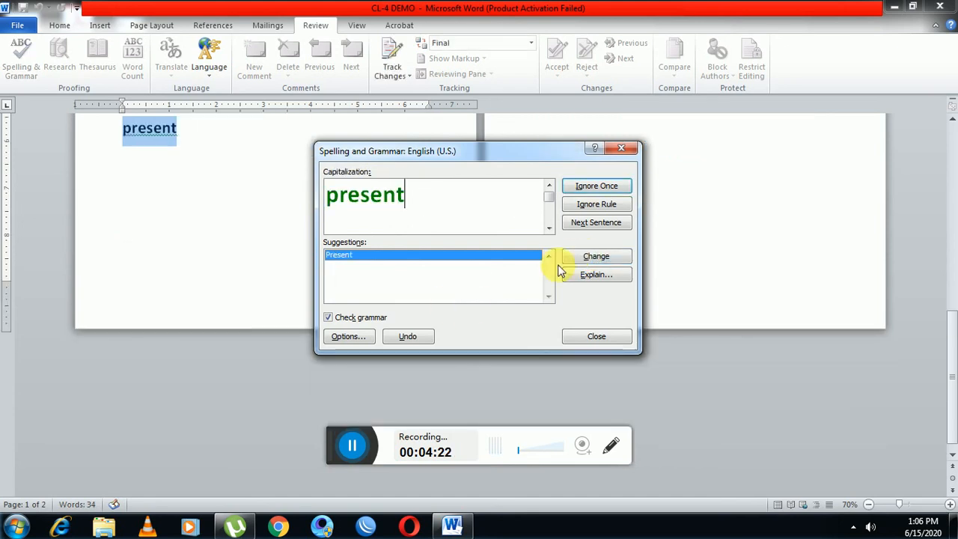
click(596, 335)
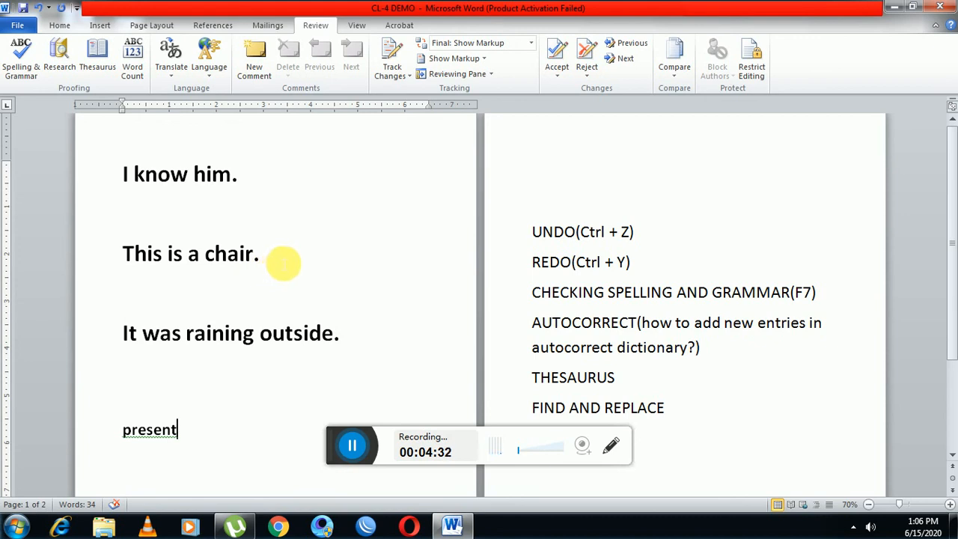
mouse_move(320, 352)
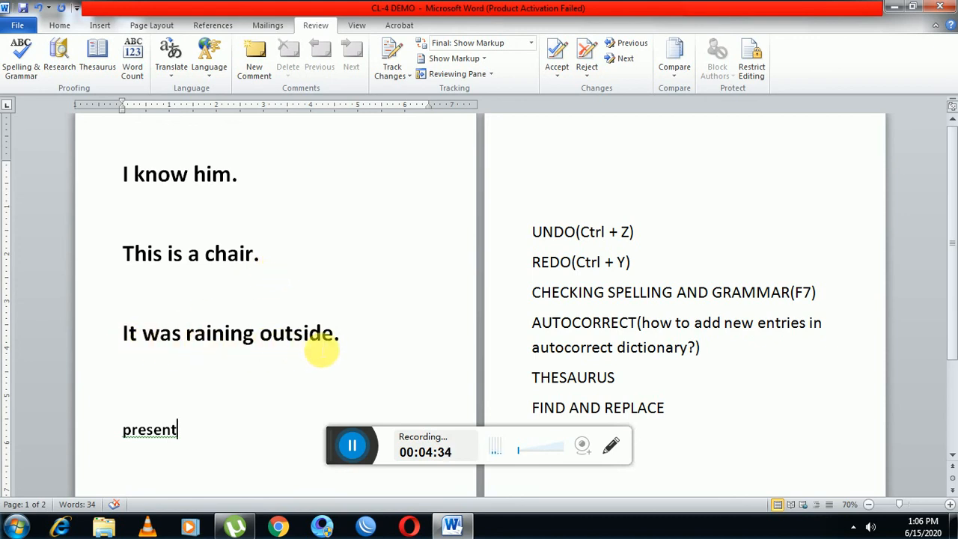
mouse_move(366, 344)
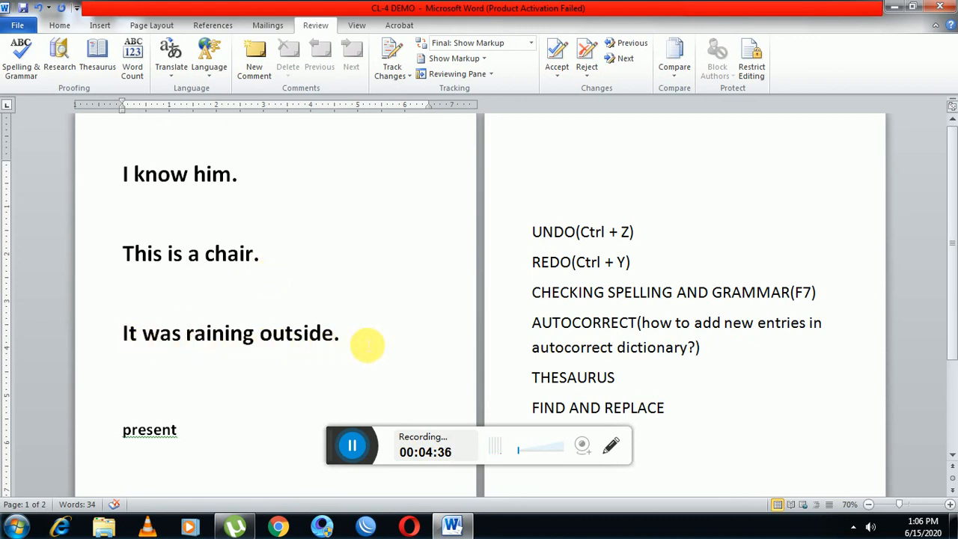
mouse_move(276, 402)
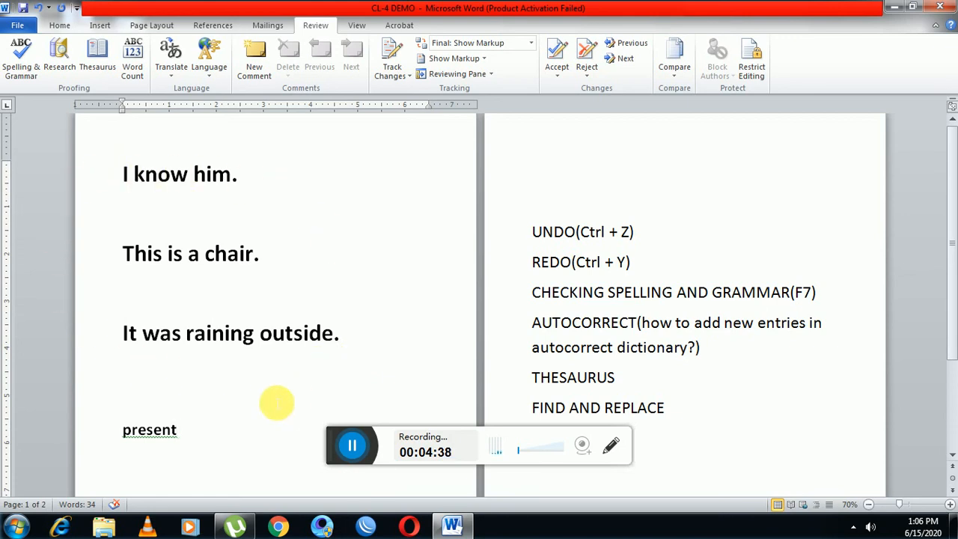